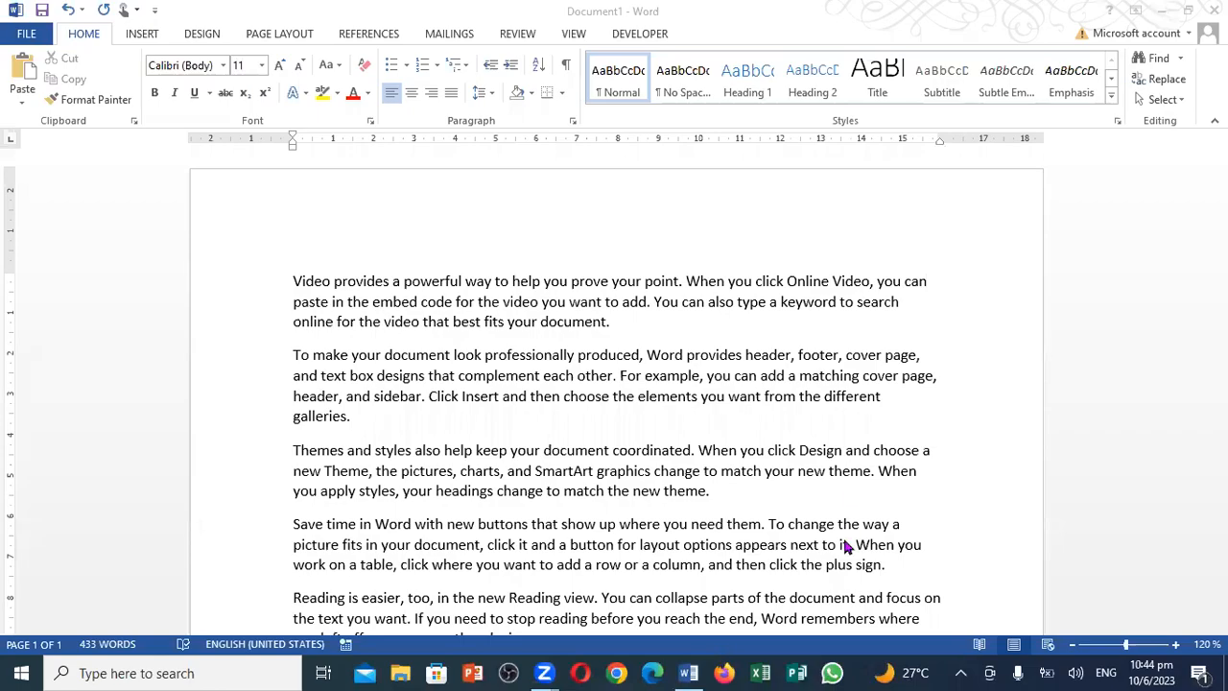
mouse_move(482, 448)
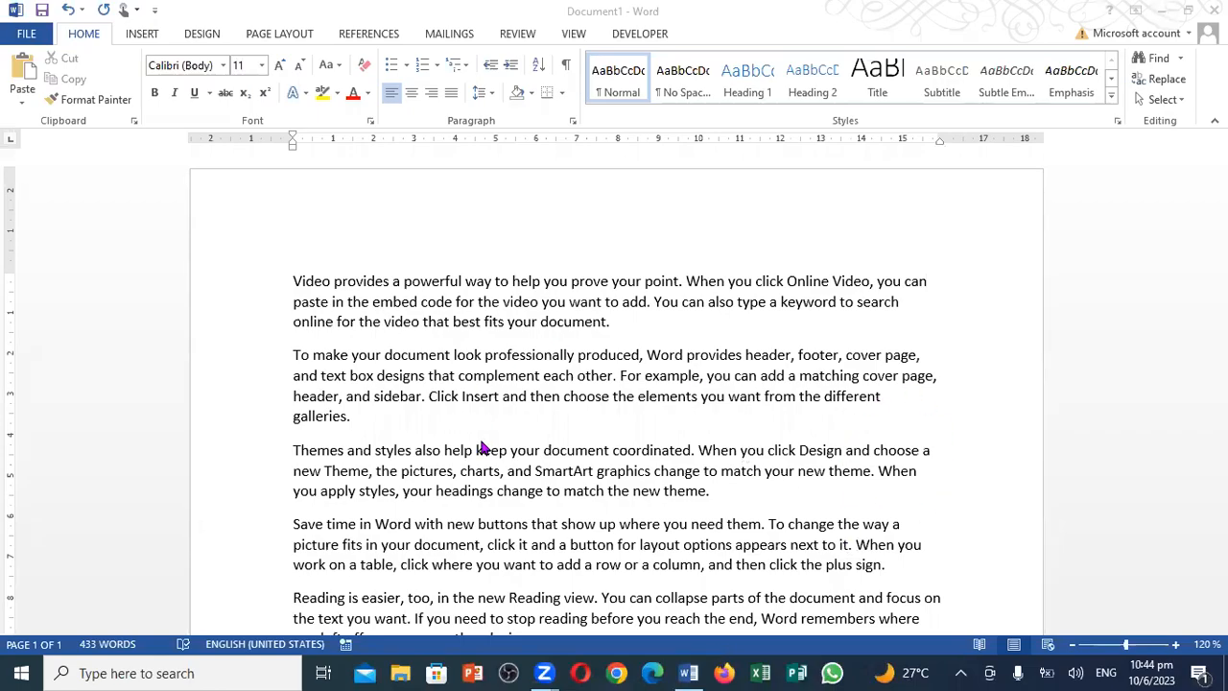
mouse_move(522, 407)
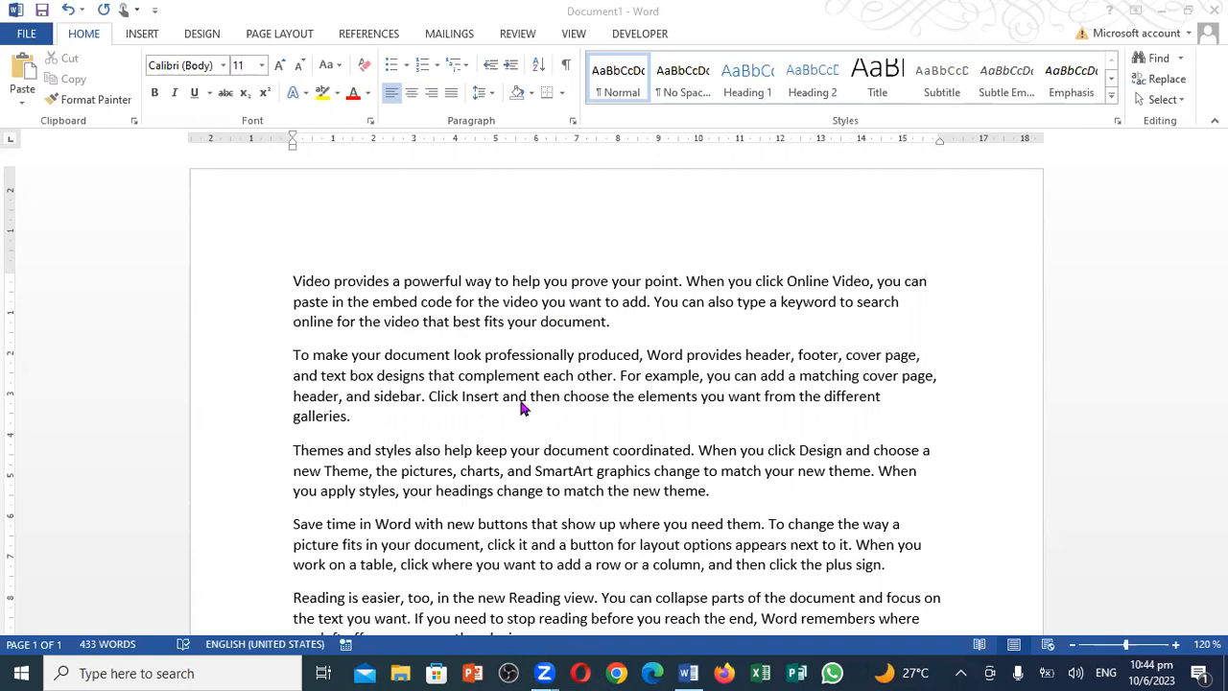
mouse_move(617, 443)
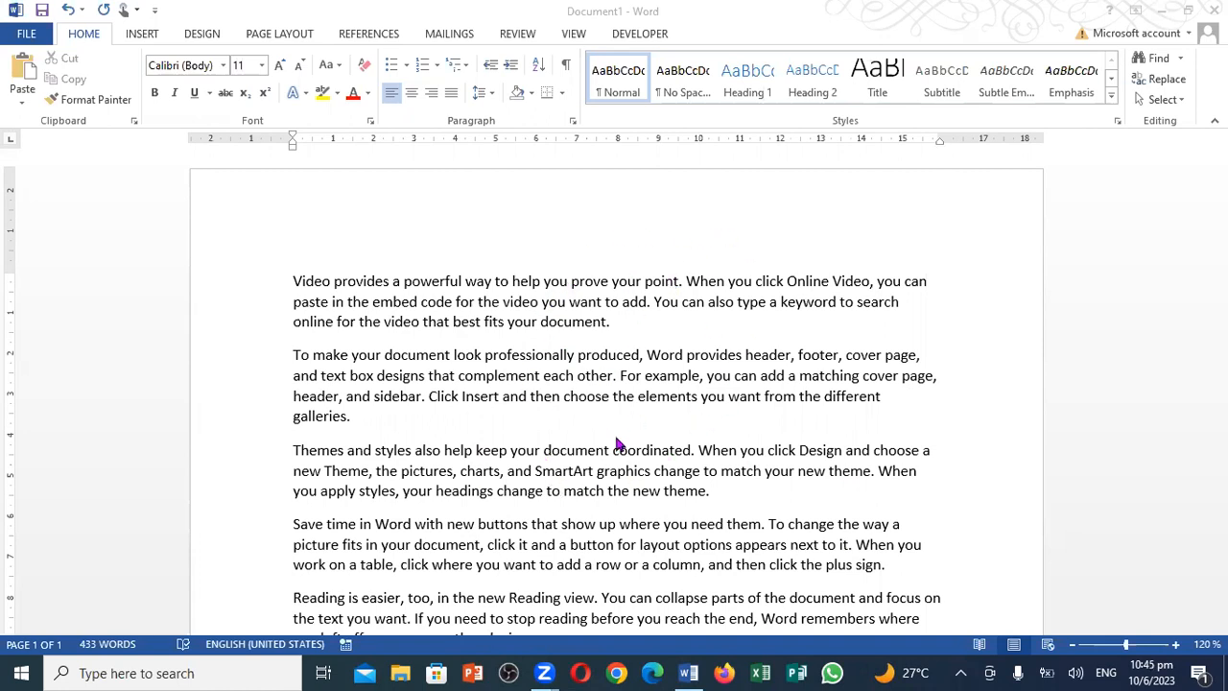
mouse_move(659, 272)
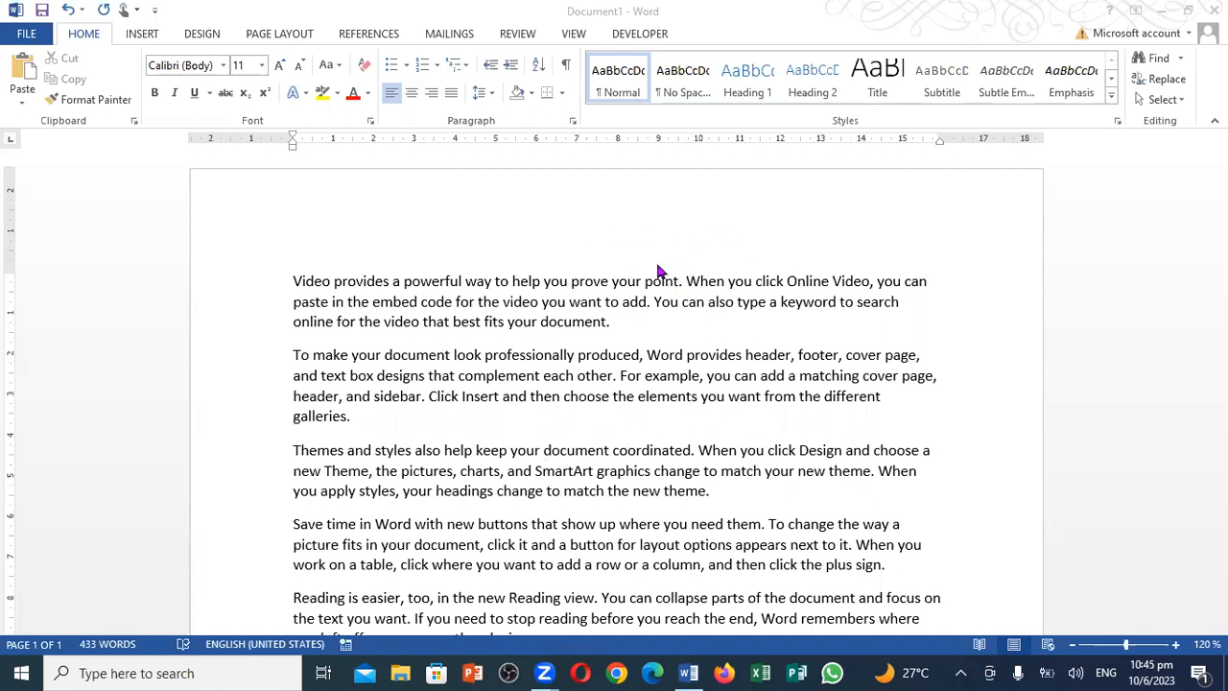
mouse_move(810, 295)
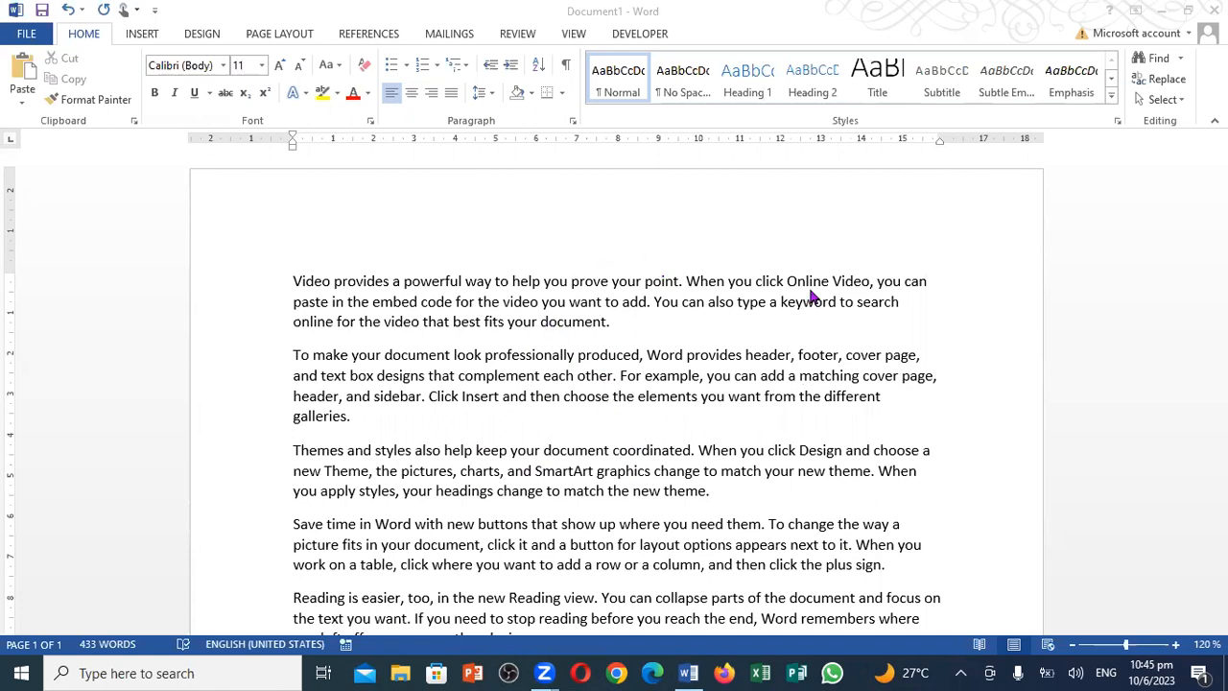
mouse_move(595, 353)
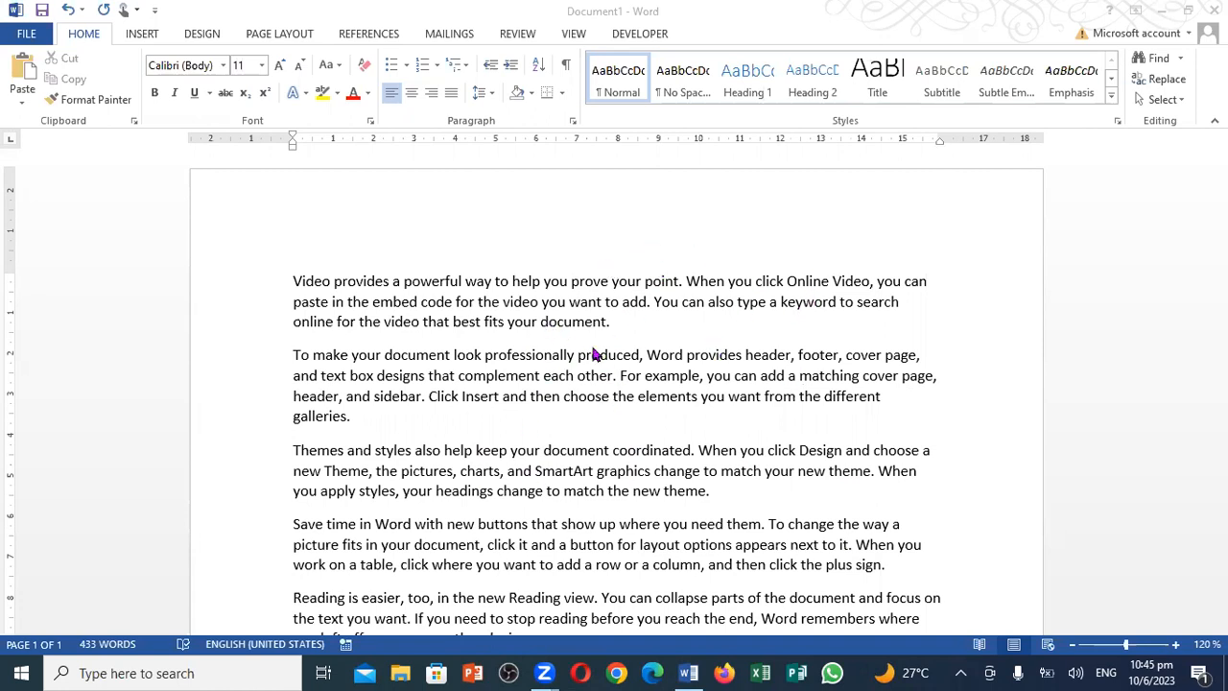
mouse_move(491, 458)
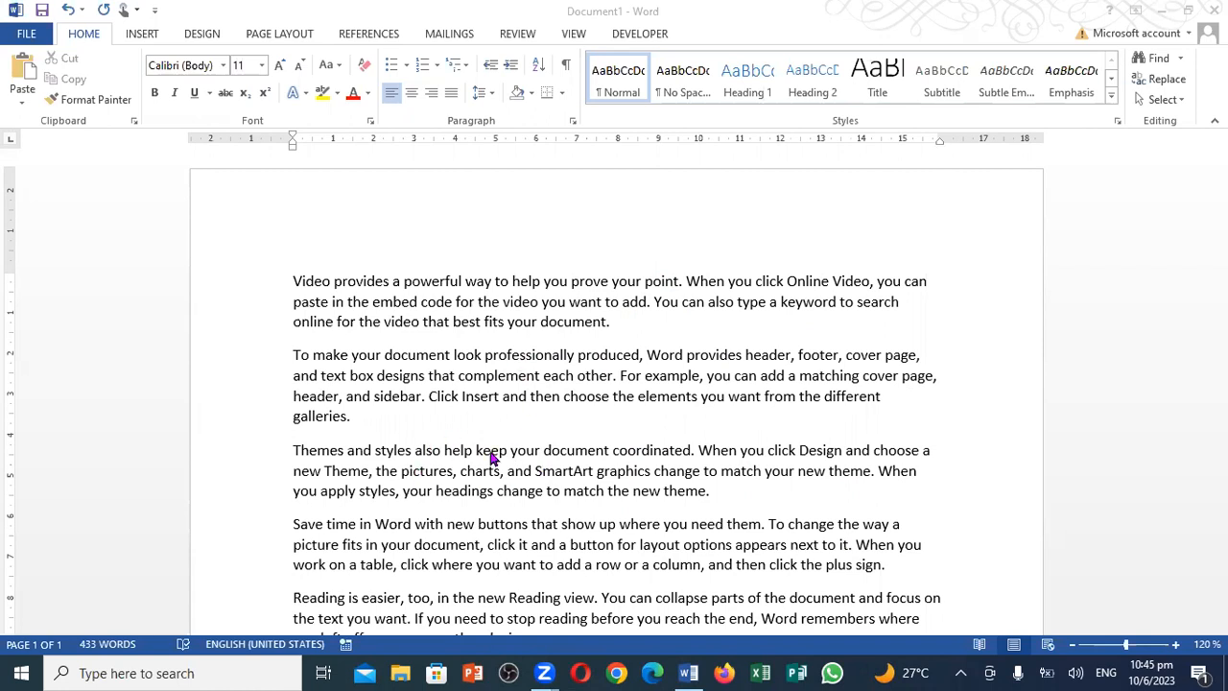
mouse_move(511, 467)
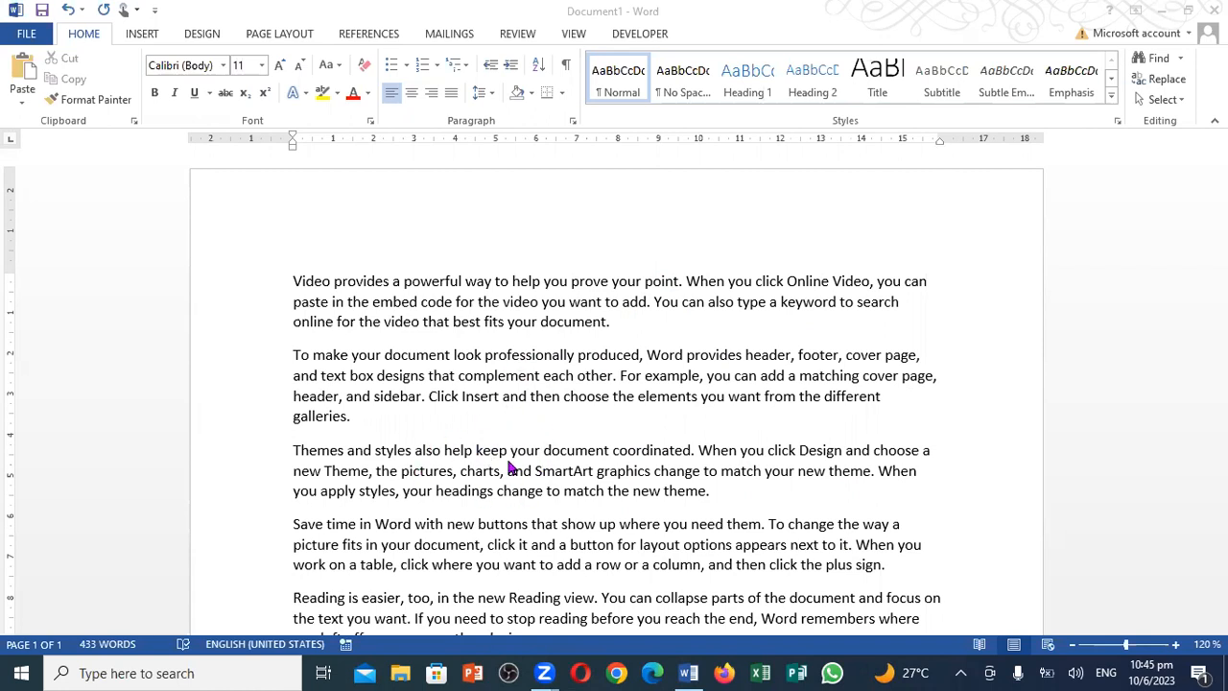
mouse_move(350, 326)
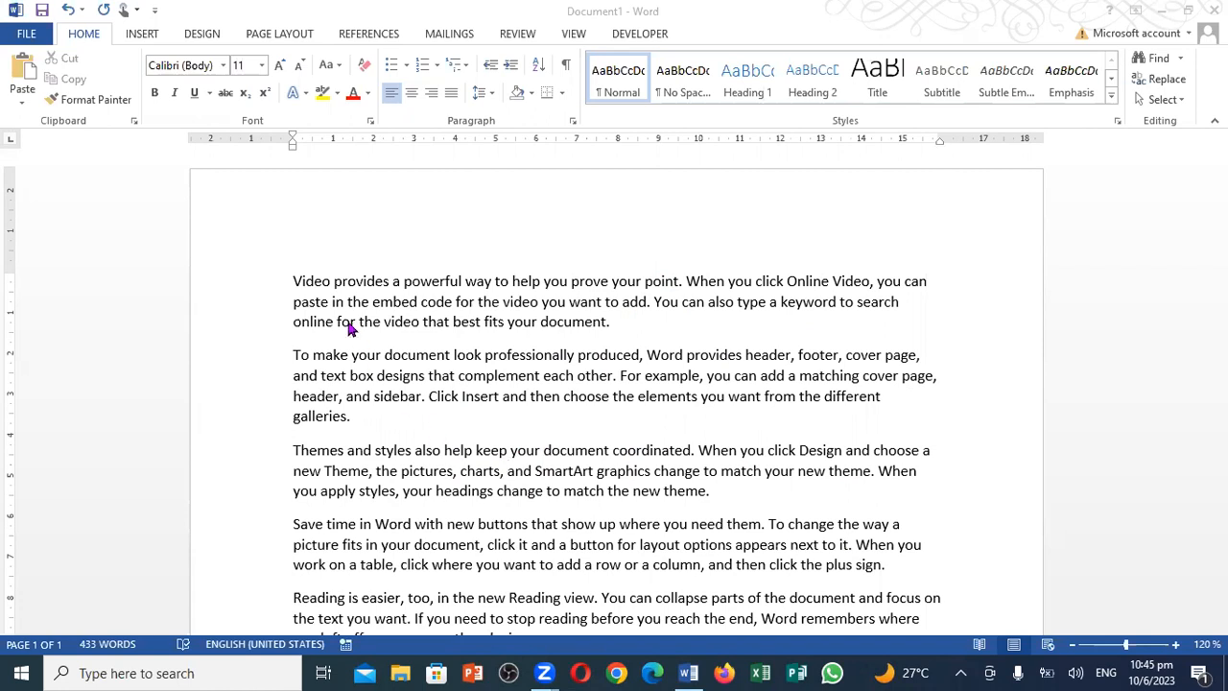
mouse_move(279, 33)
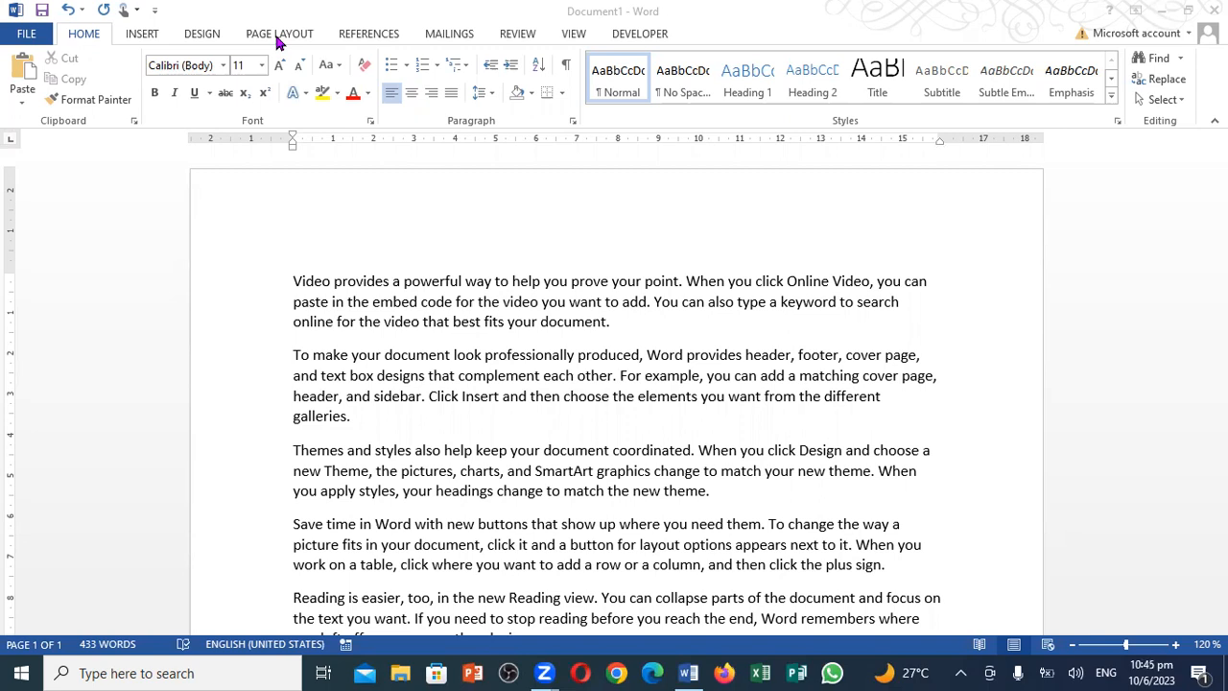
mouse_move(282, 43)
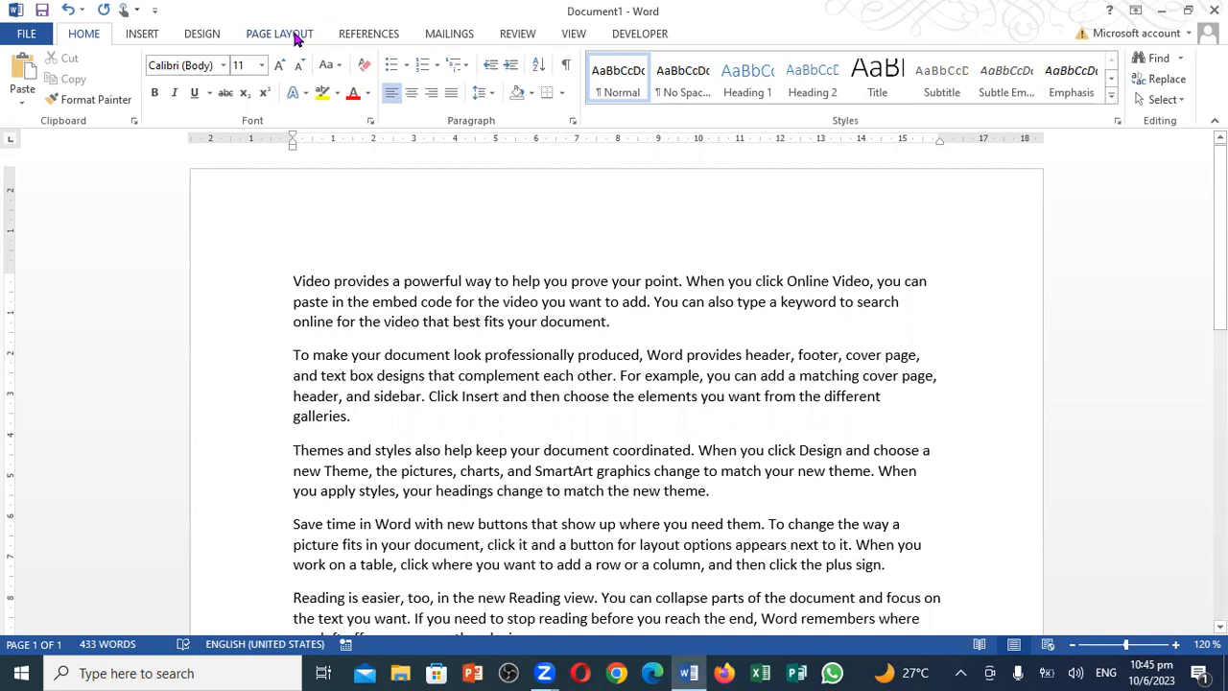
Show the Columns layout choices from the Page Layout ribbon.
click(278, 33)
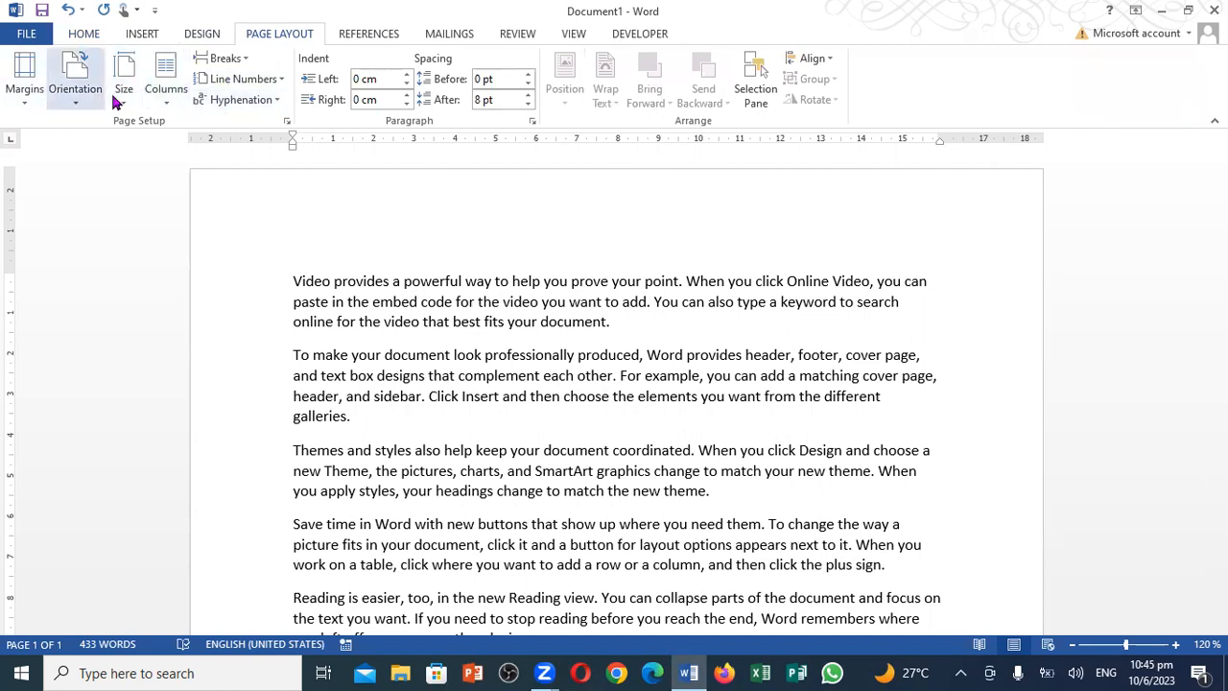
click(166, 79)
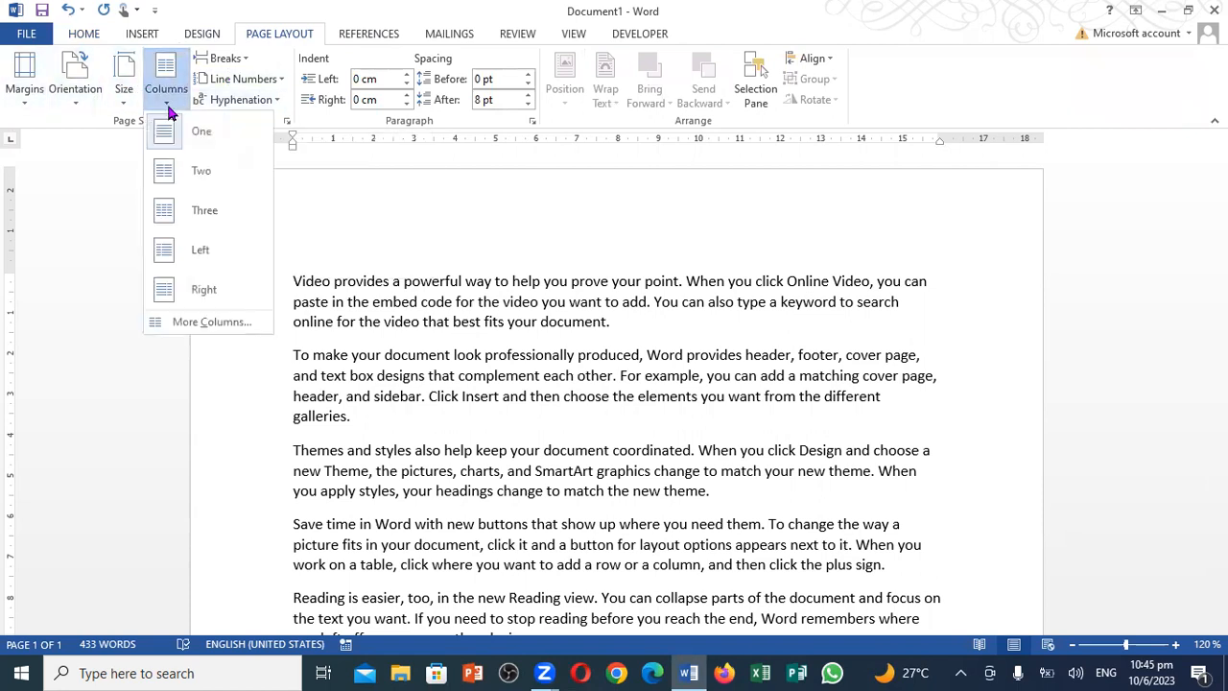
mouse_move(222, 170)
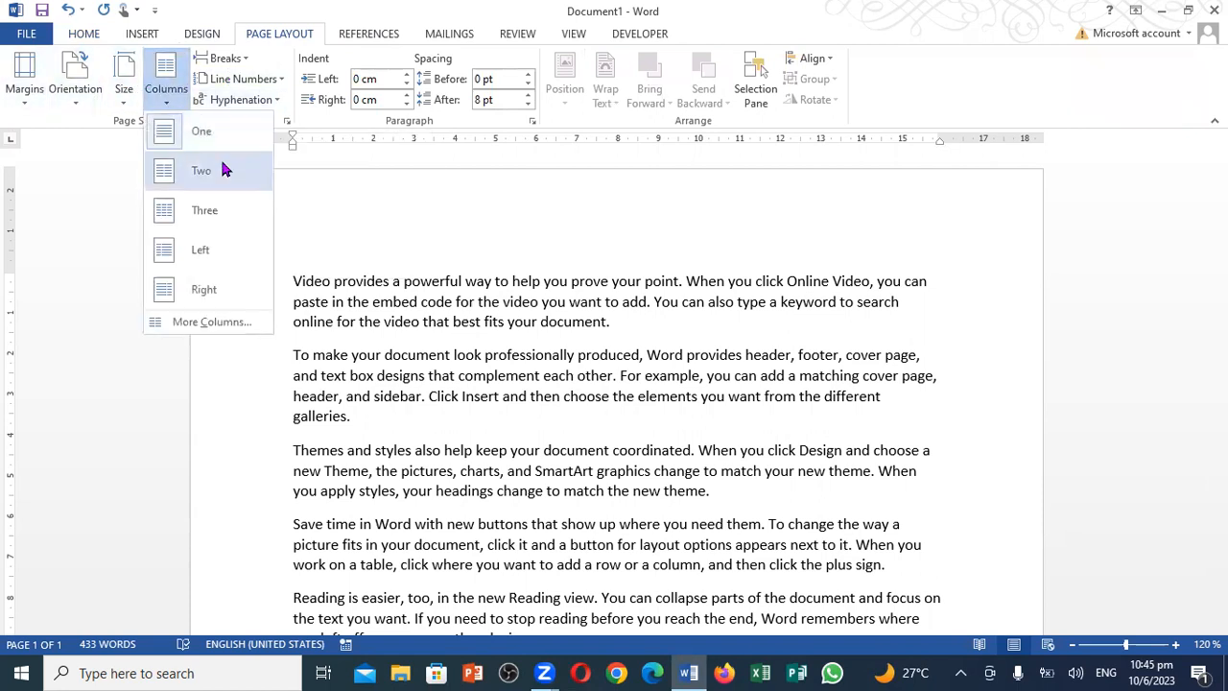
mouse_move(228, 210)
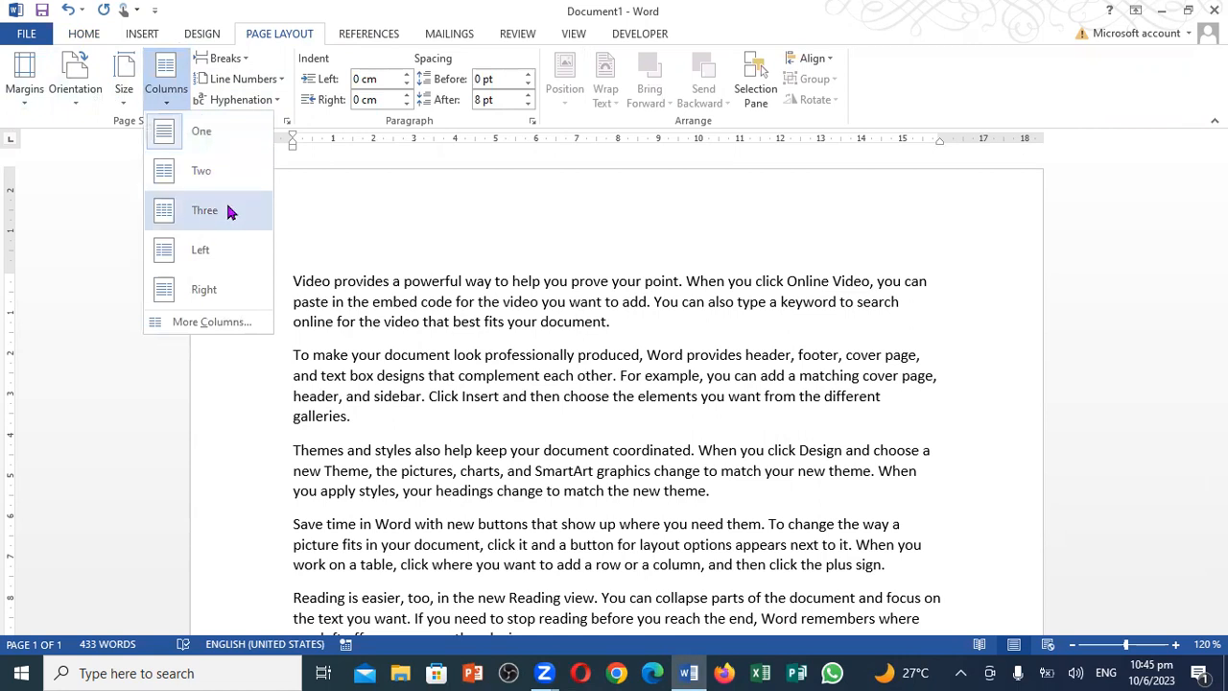
mouse_move(223, 321)
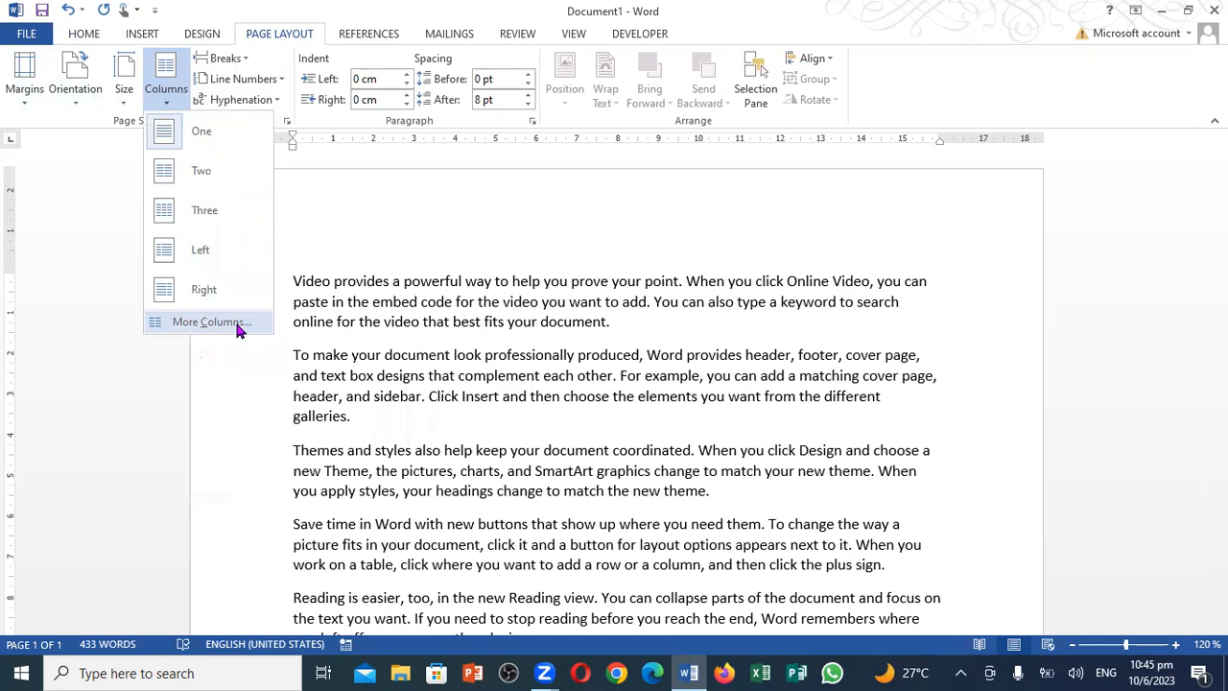
mouse_move(204, 288)
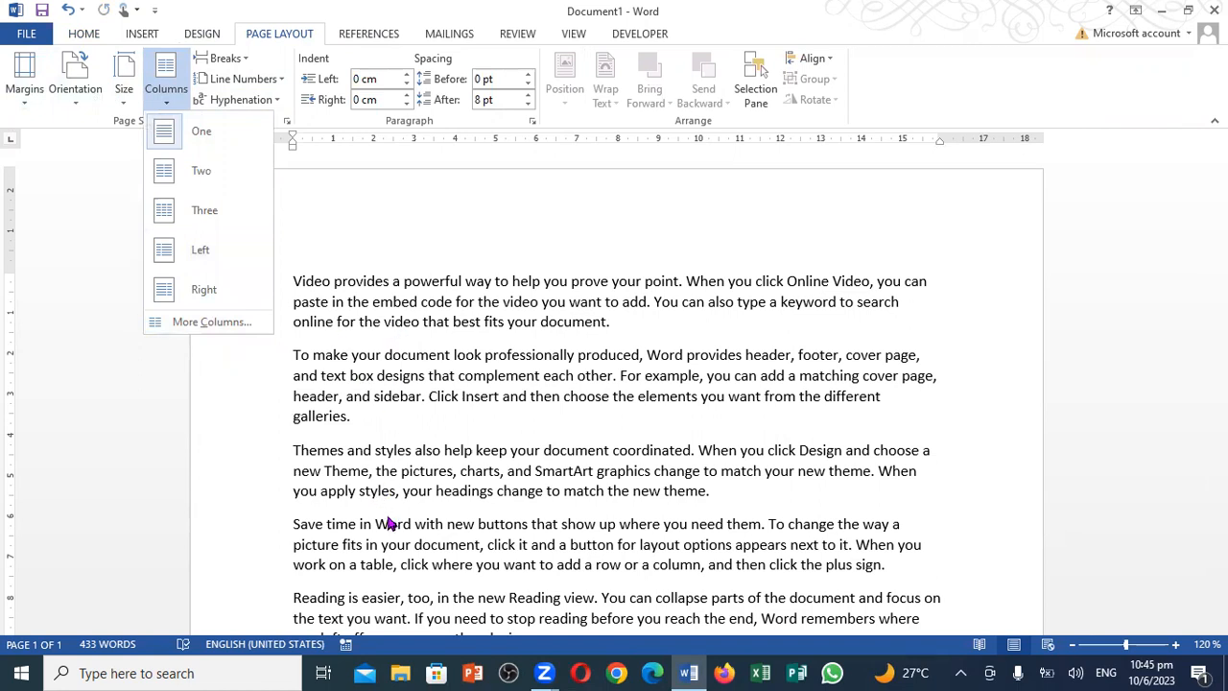
Apply the Left column layout so text flows in a narrow left and wide right column.
click(201, 171)
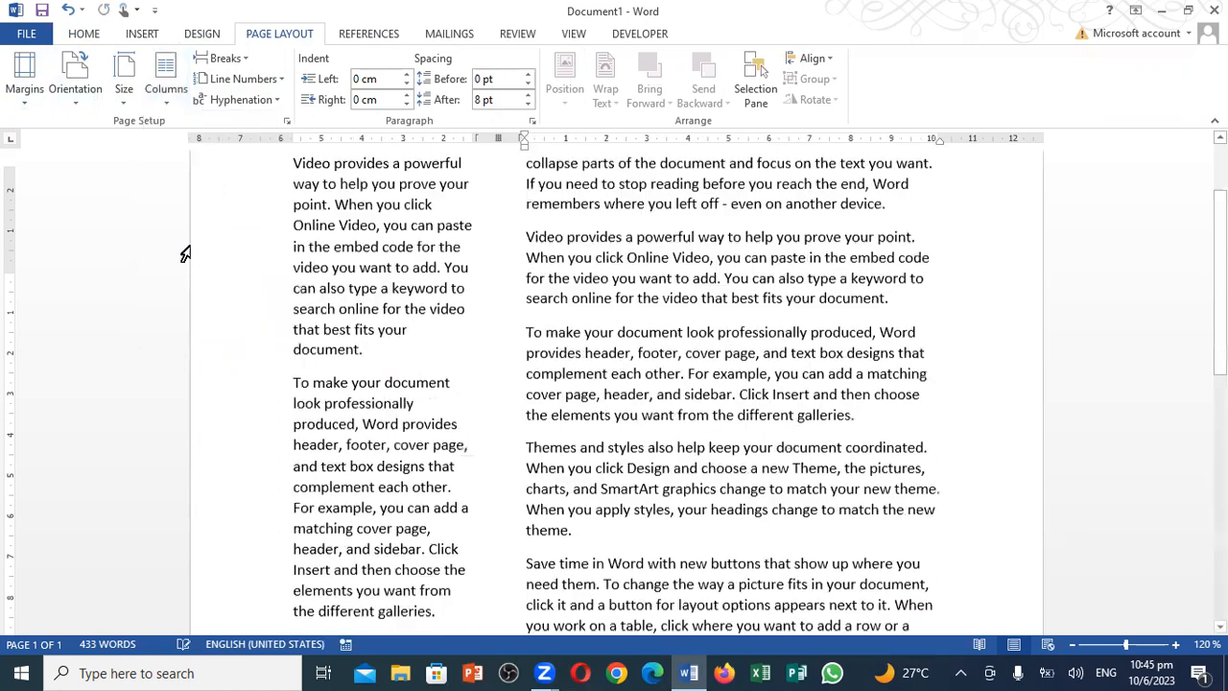
scroll(down, 3)
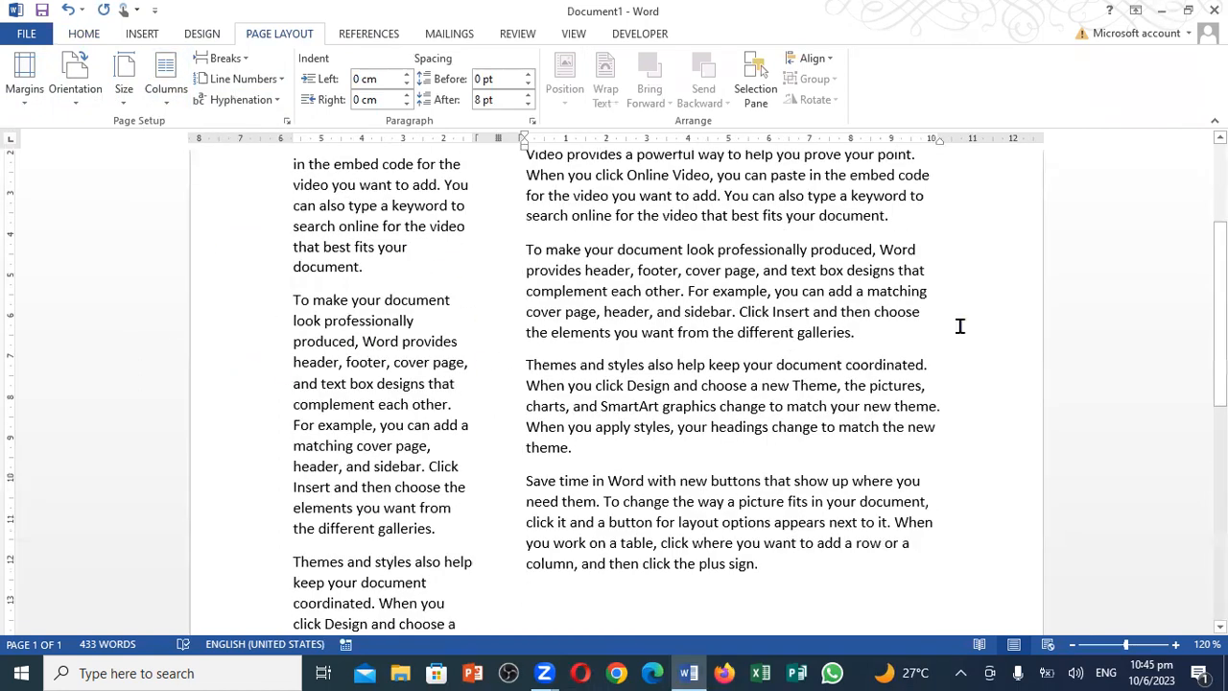
scroll(up, 3)
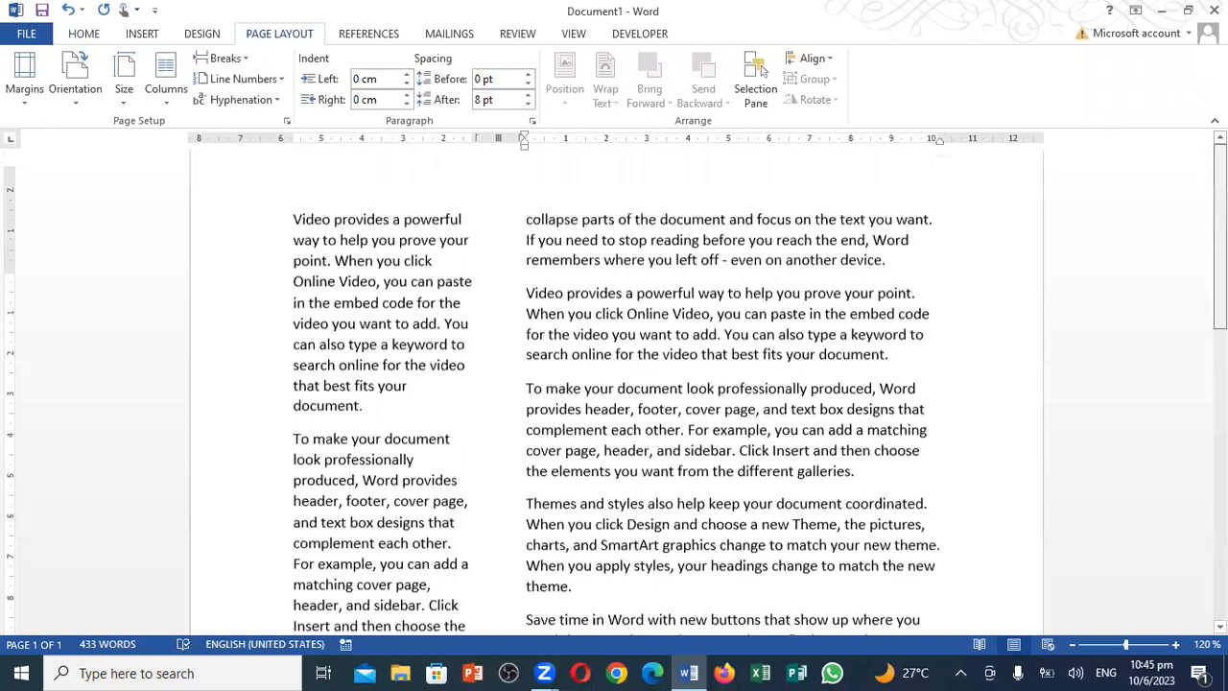
scroll(up, 3)
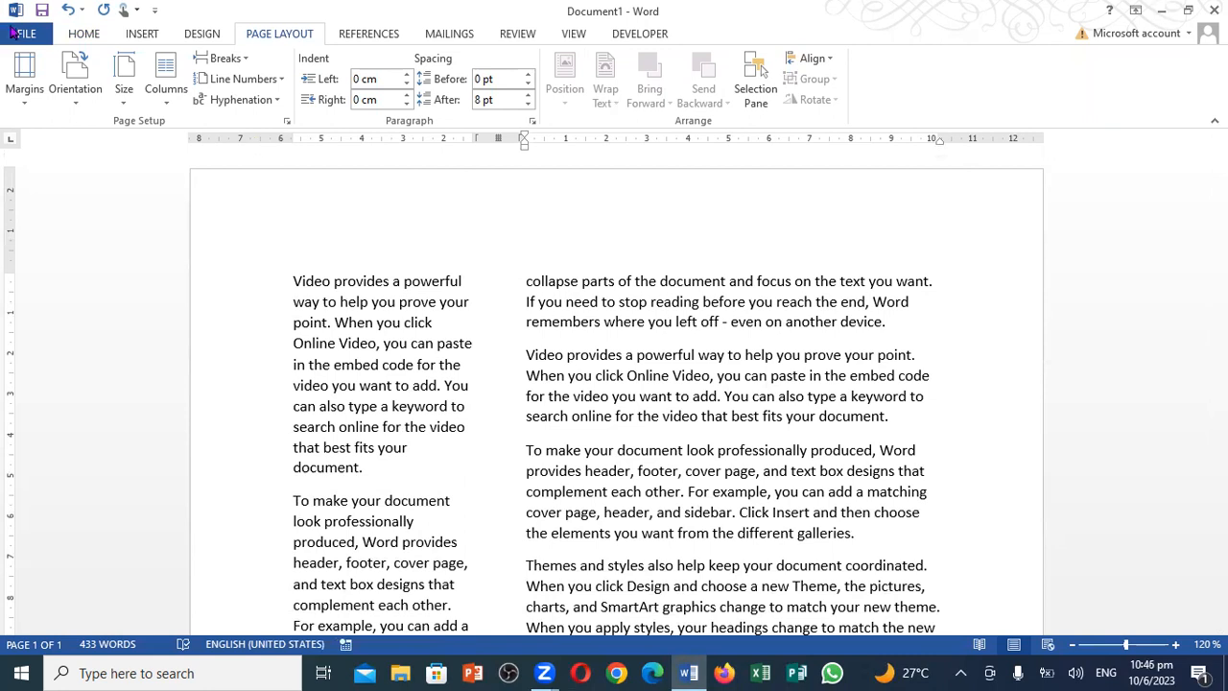
View the print preview of the page with its narrow-left, wide-right columns.
click(24, 33)
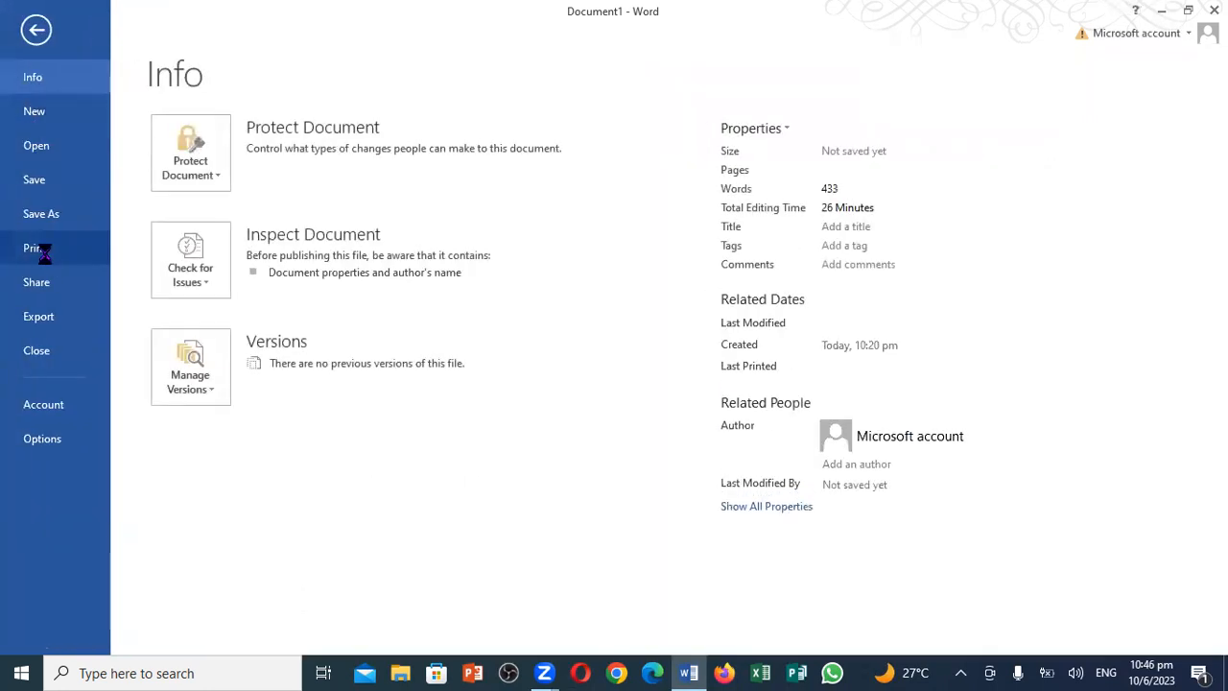
mouse_move(38, 144)
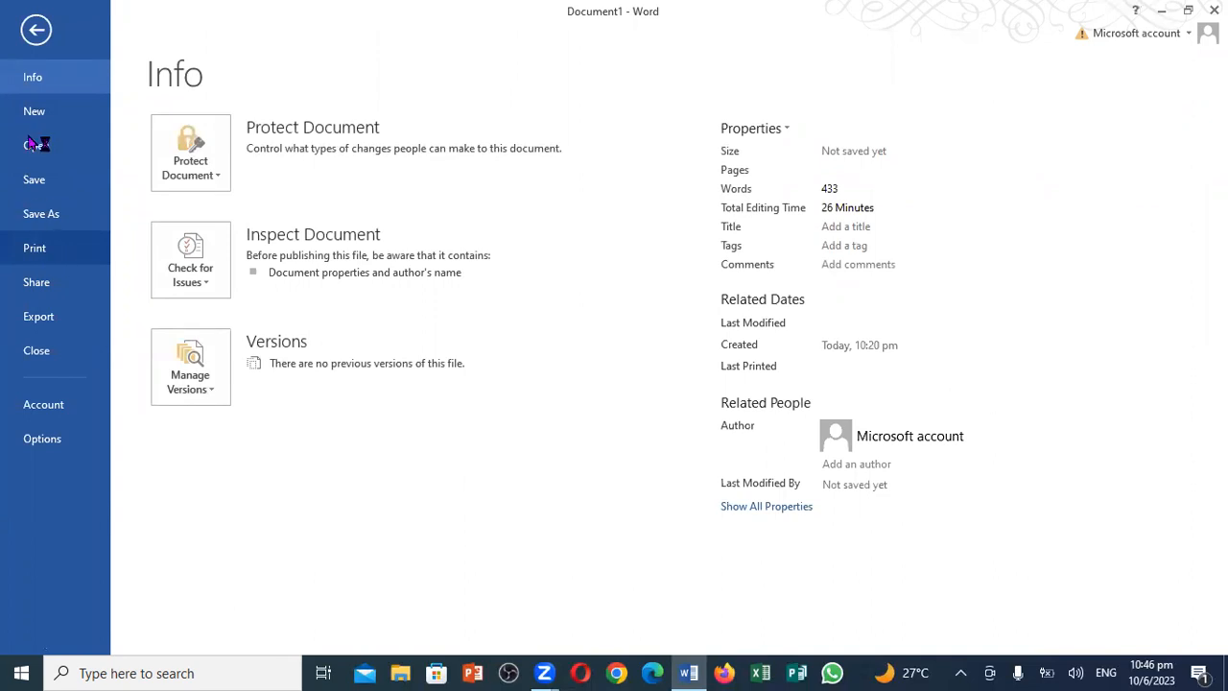
click(34, 247)
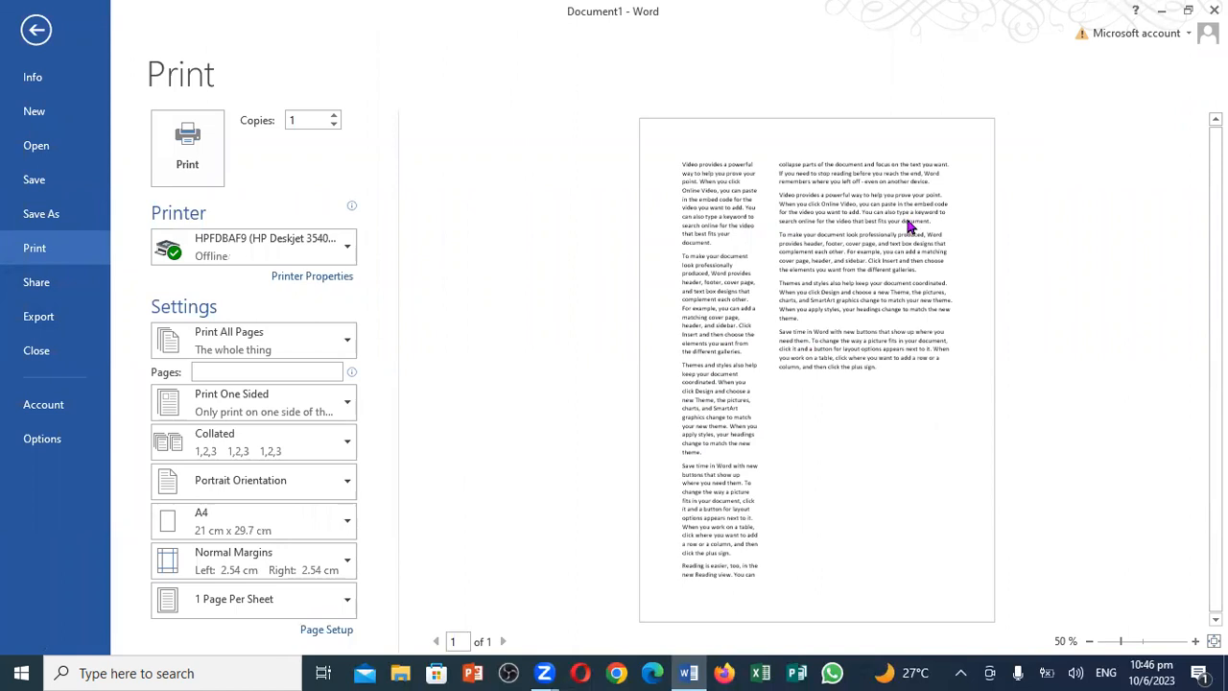
click(36, 30)
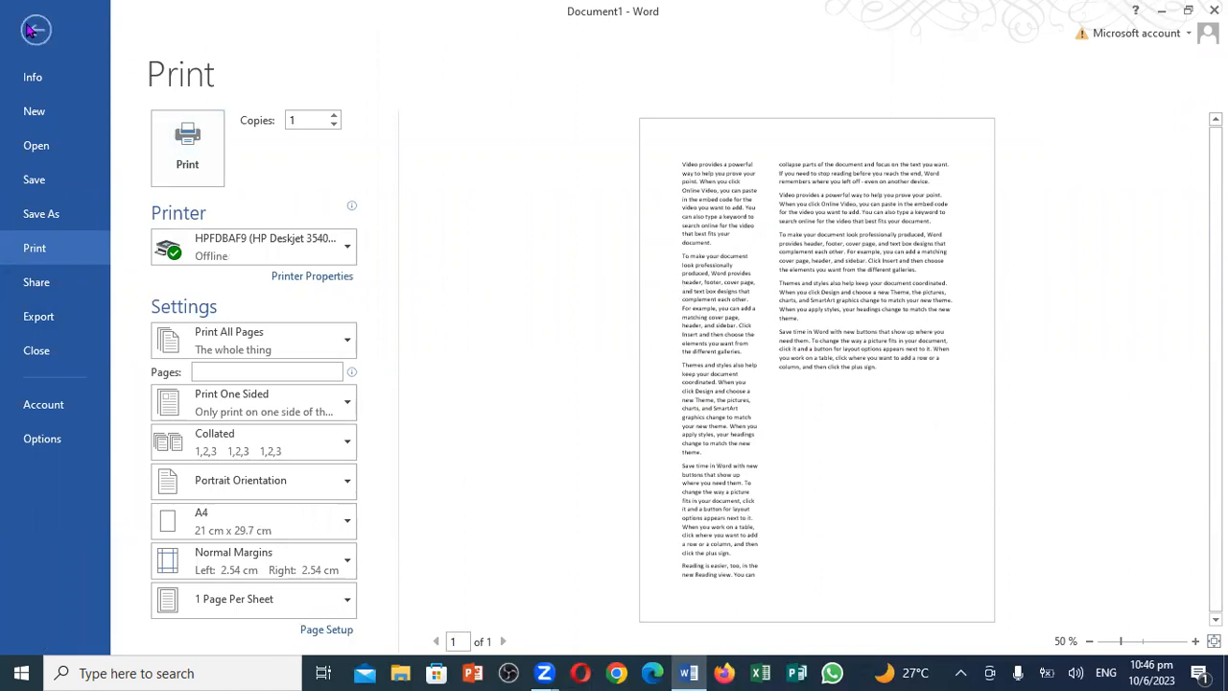
Leave the print preview and return to the top of the two-column document.
click(36, 30)
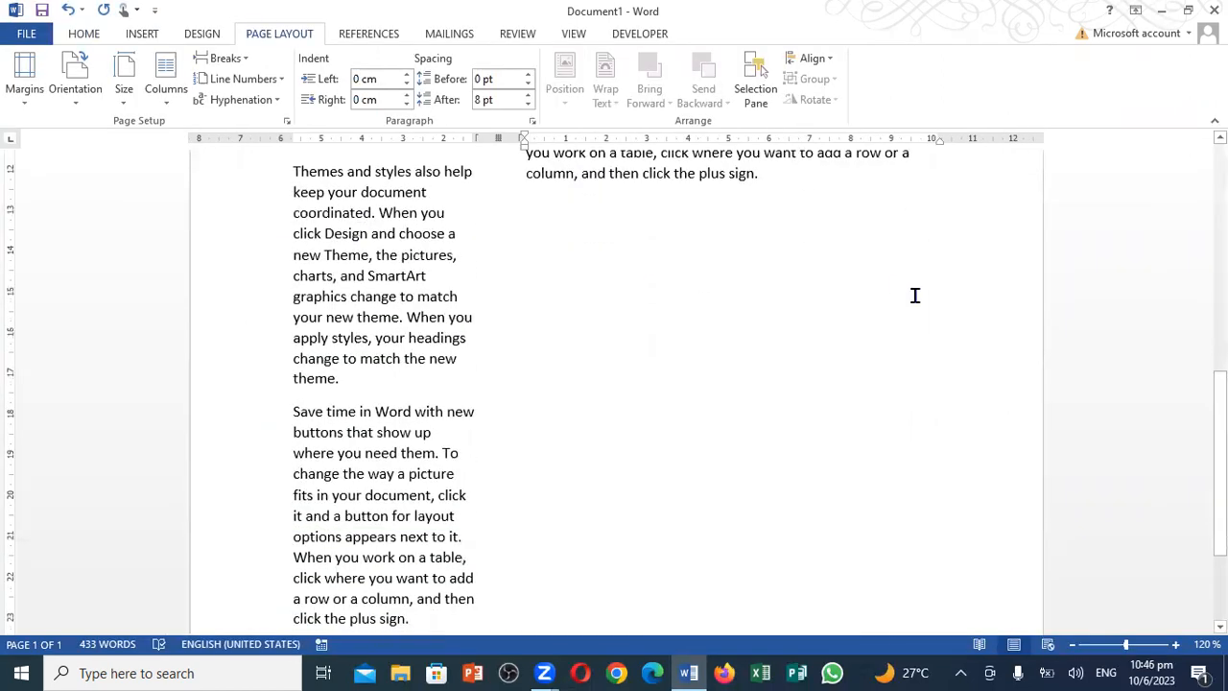
scroll(up, 3)
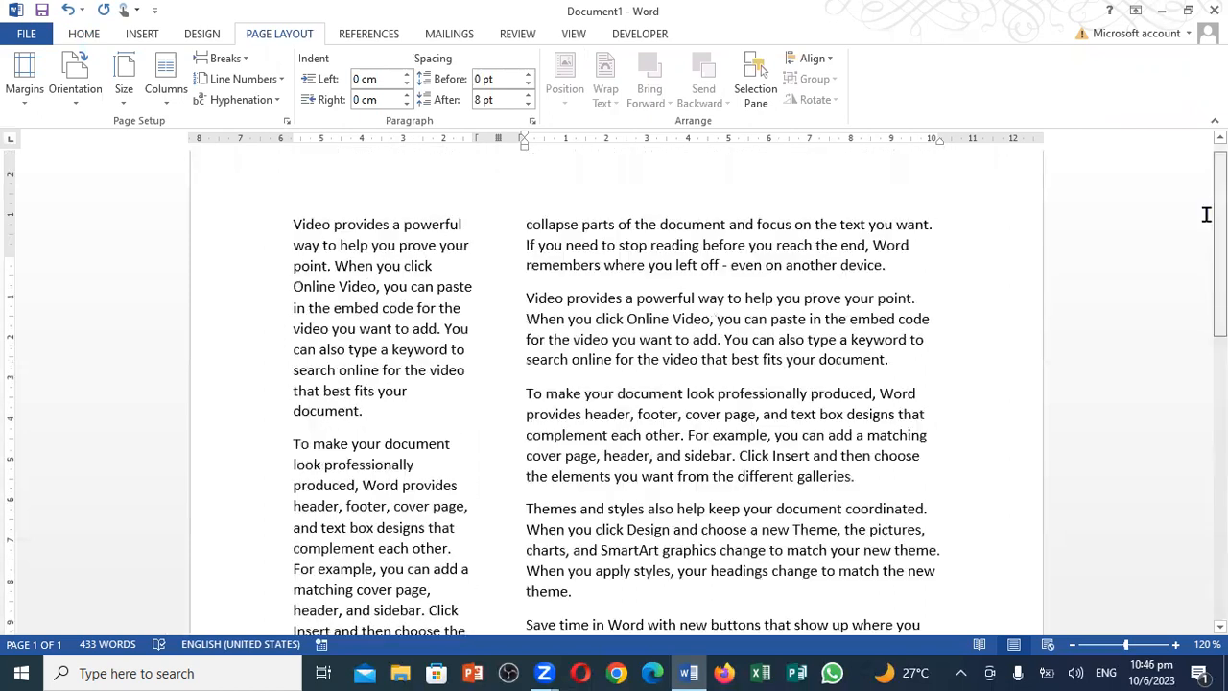
scroll(up, 3)
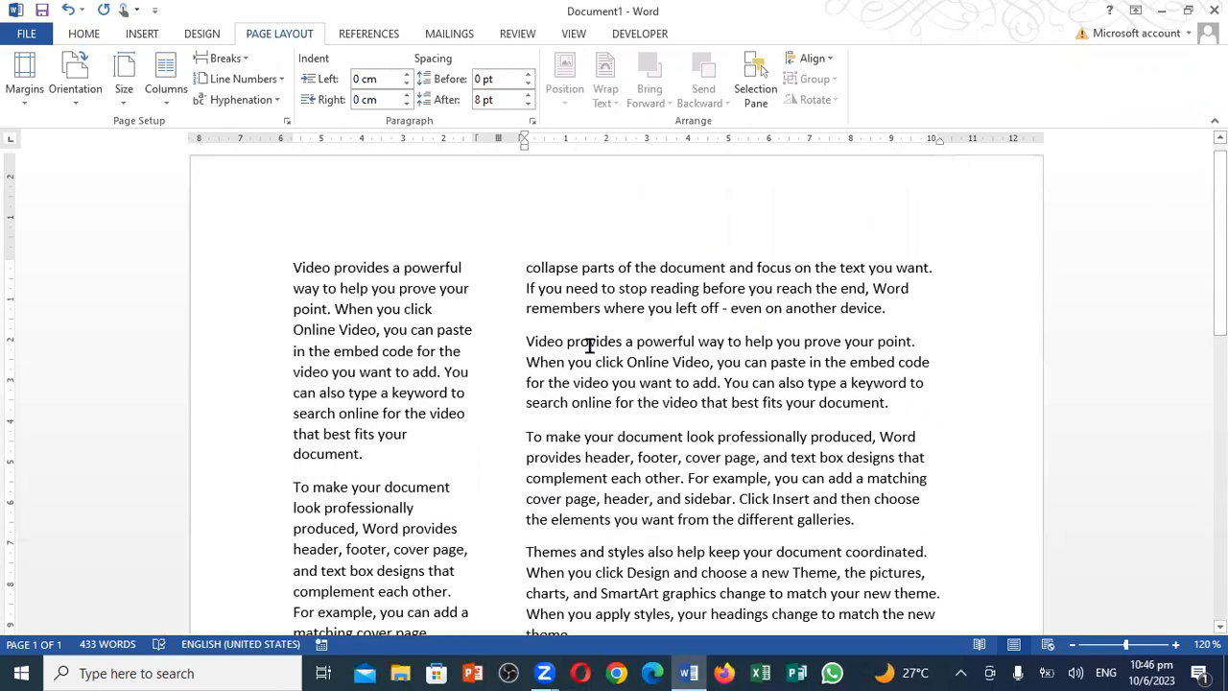